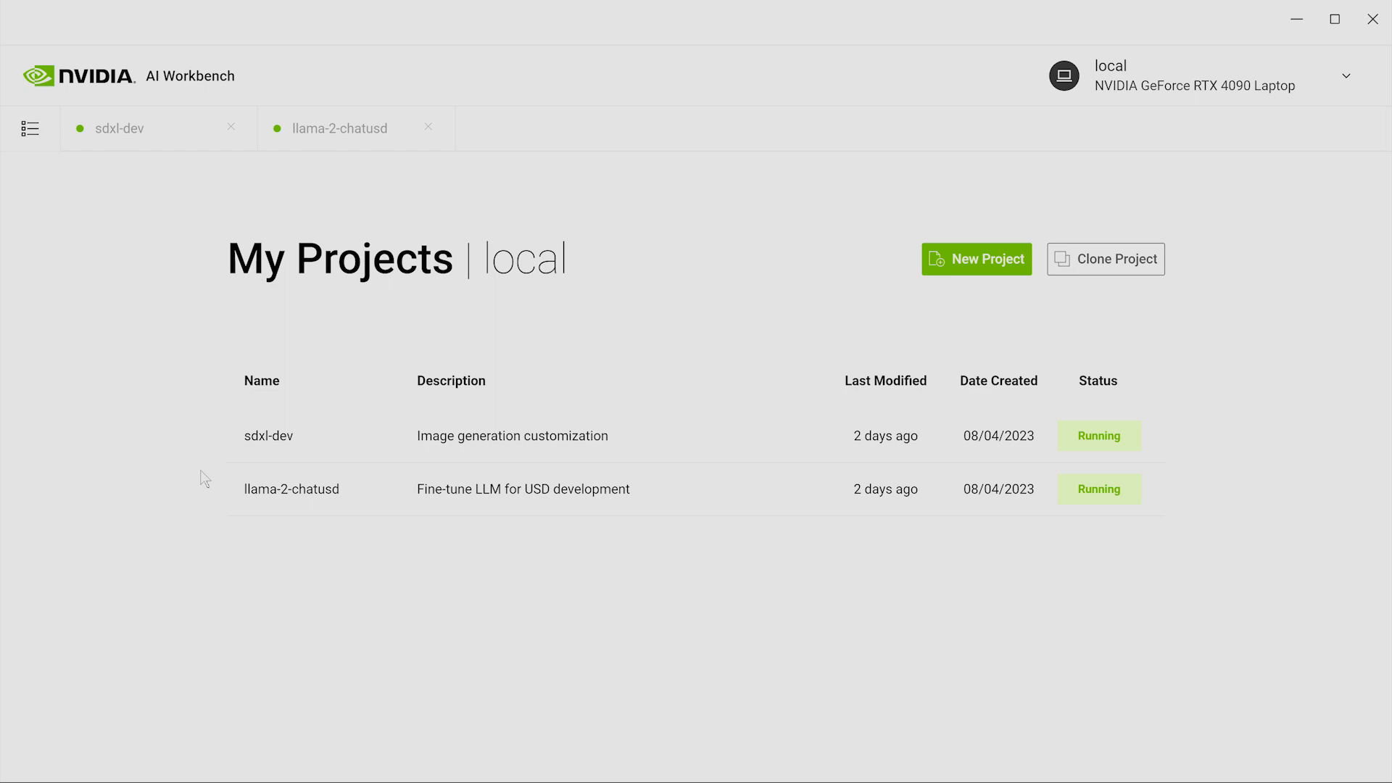
Step: Open sdxl-dev on rtx-workstation, watch the environment build, and launch JupyterLab
{"action": "left_click", "coordinate": [267, 435]}
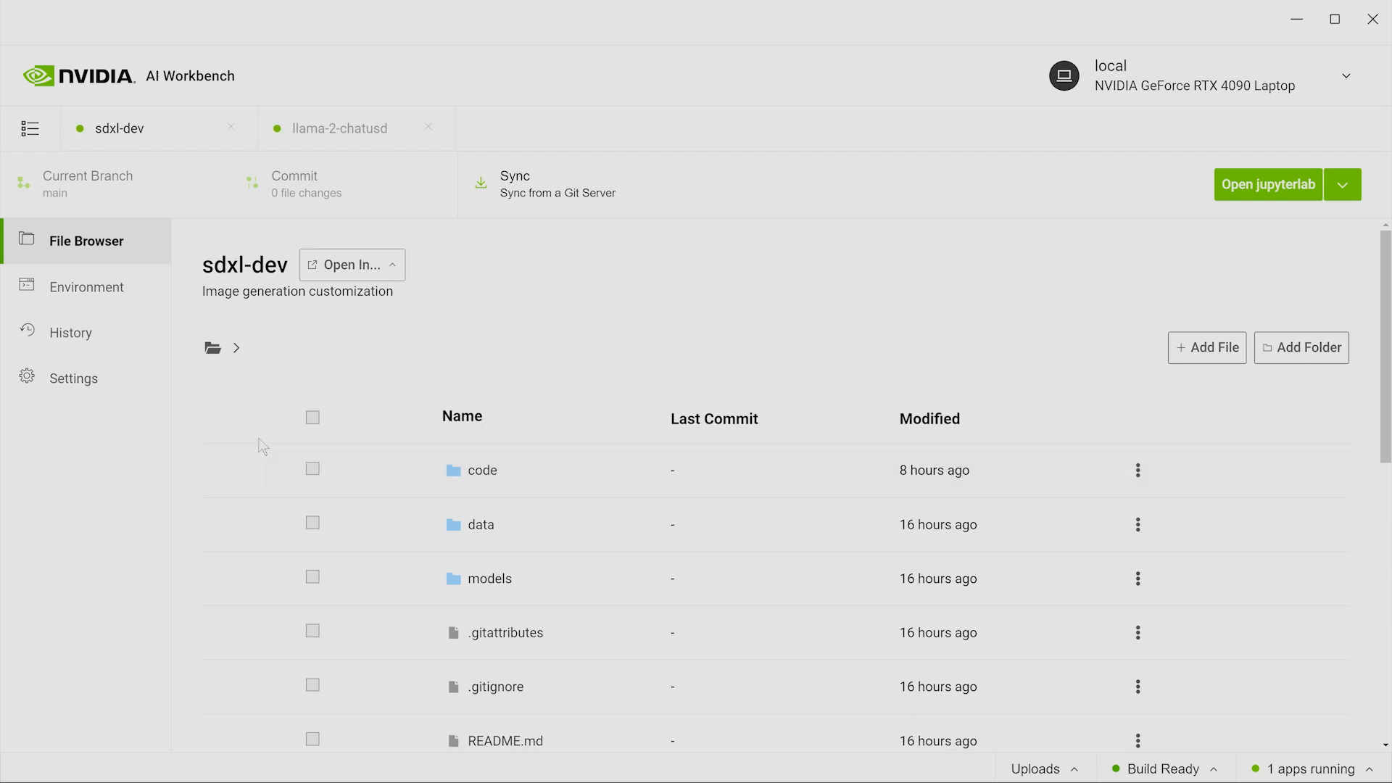
{"action": "left_click", "coordinate": [352, 265]}
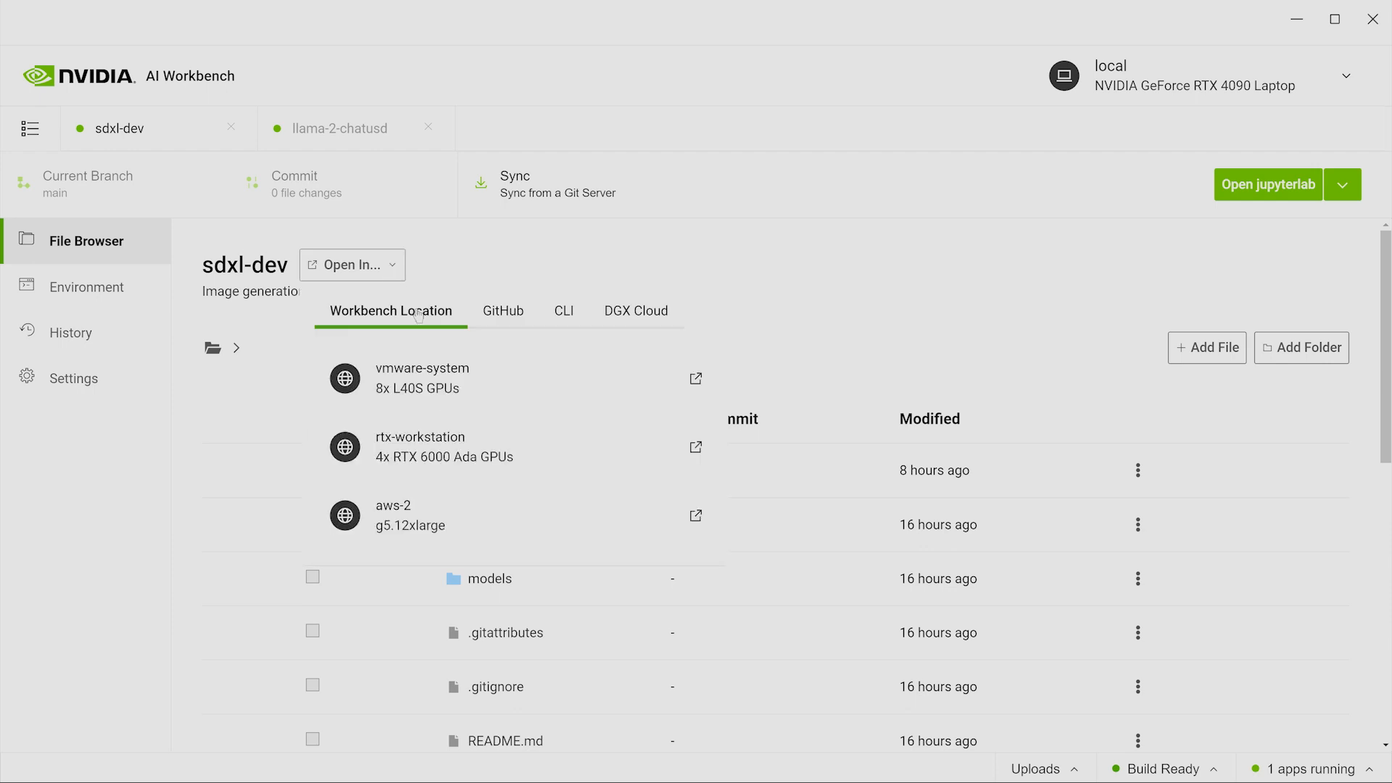
{"action": "mouse_move", "coordinate": [489, 436]}
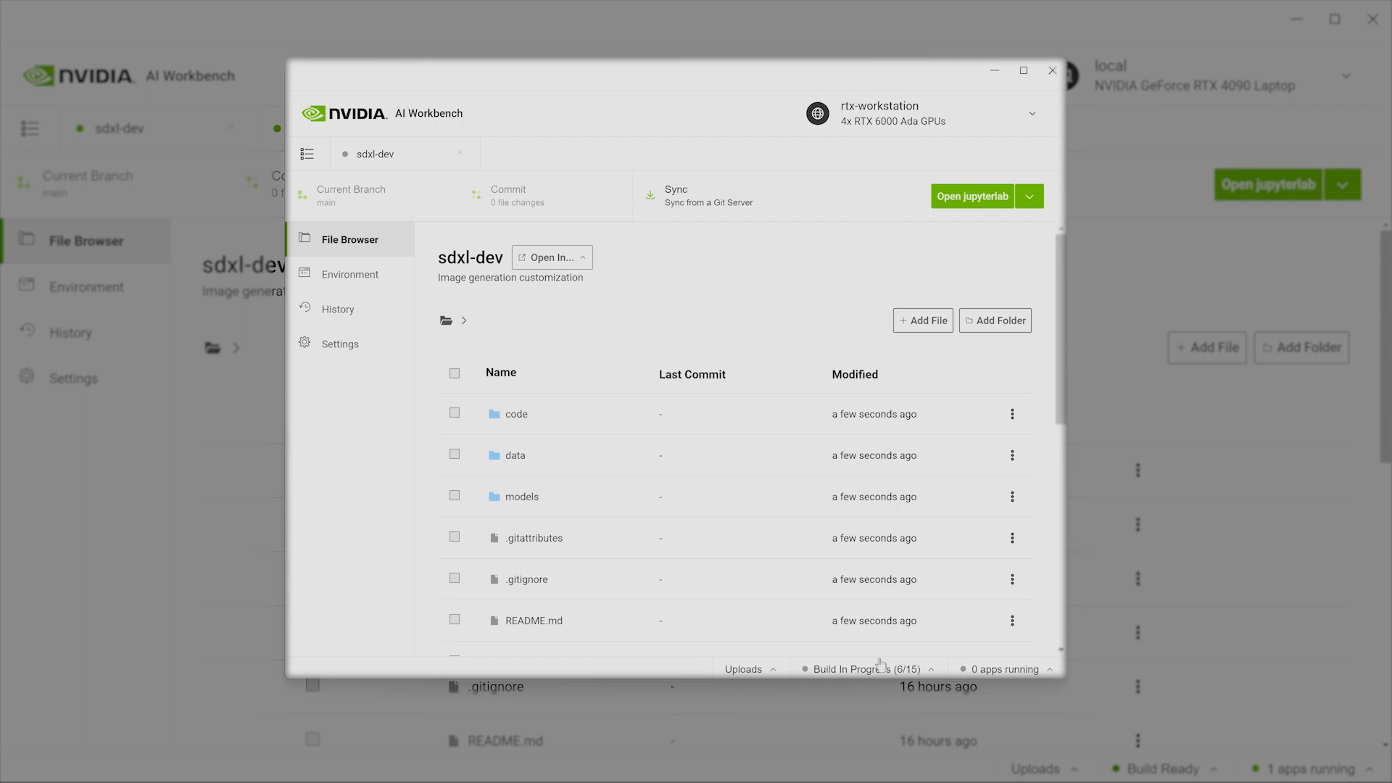
{"action": "left_click", "coordinate": [872, 669]}
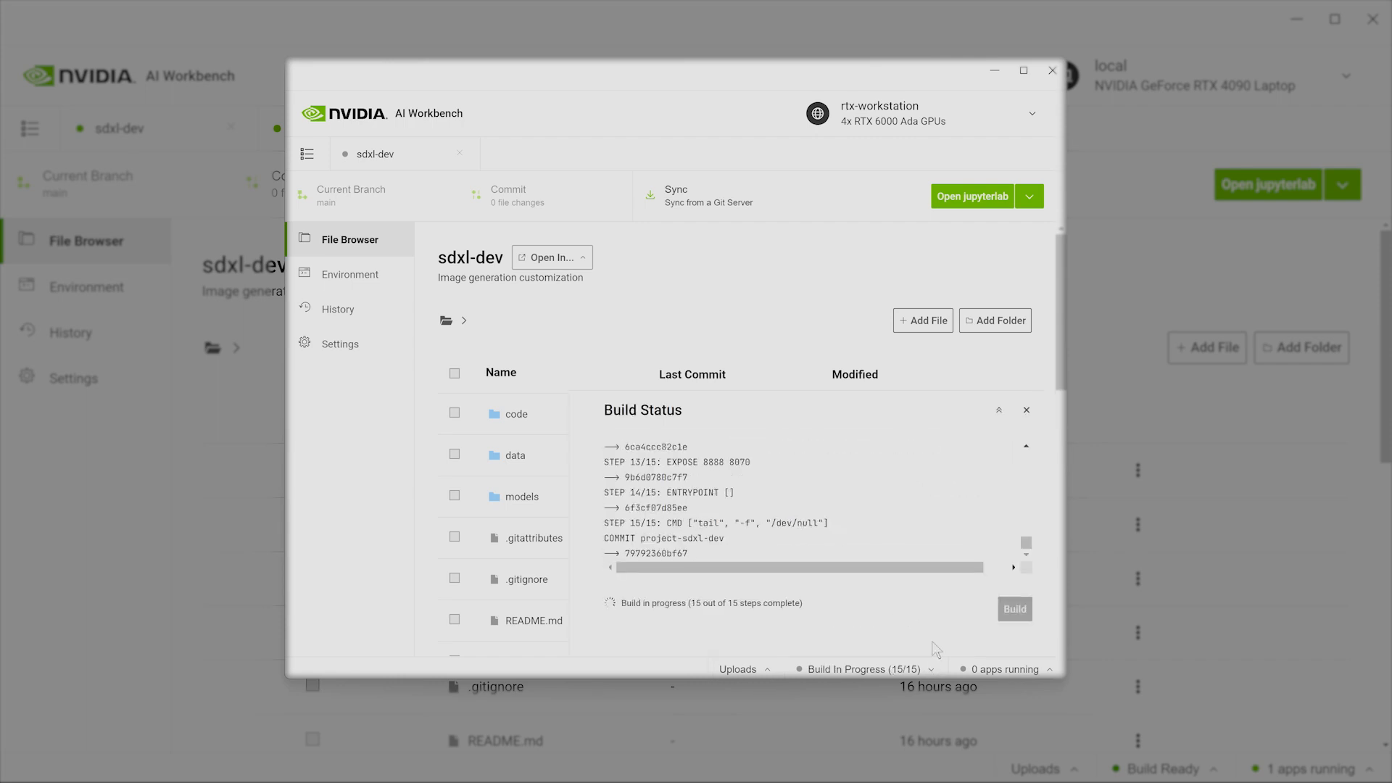
{"action": "left_click", "coordinate": [971, 196]}
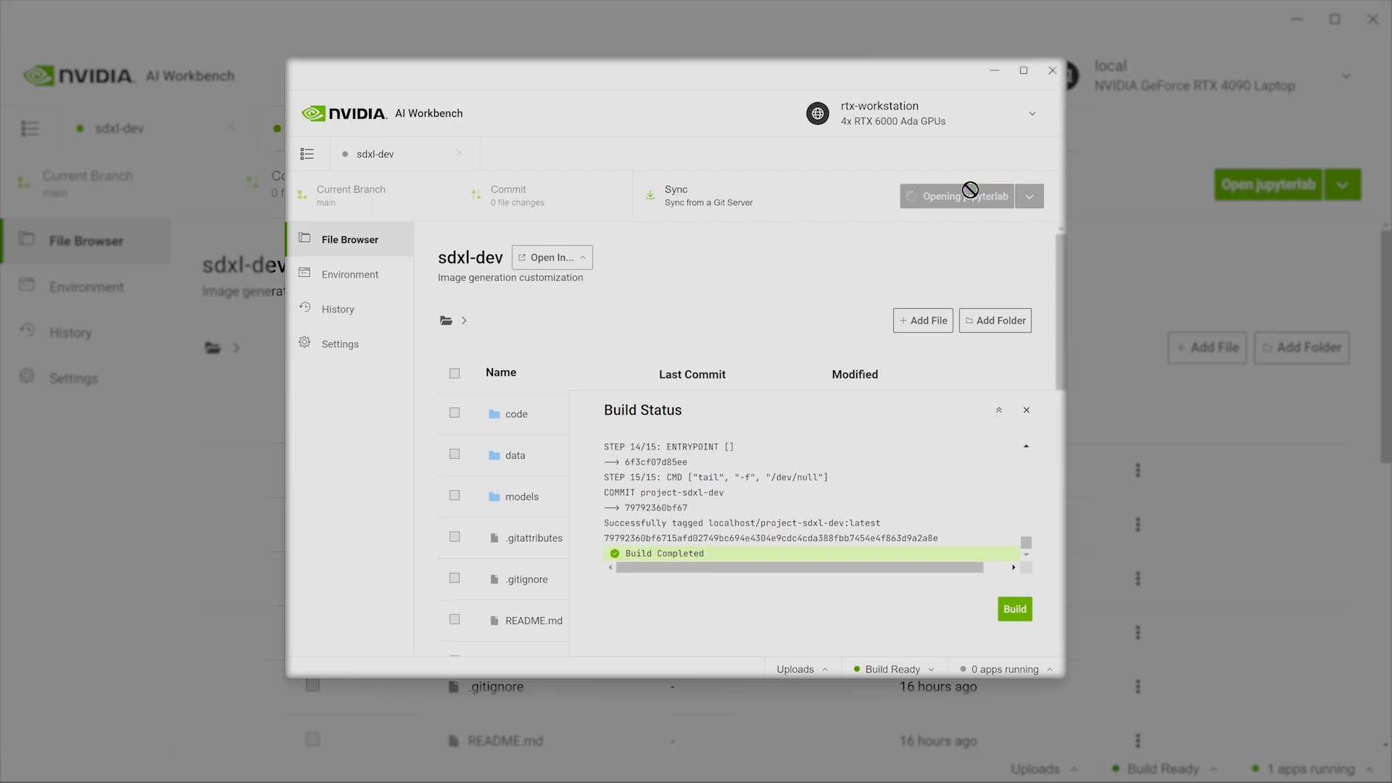
{"action": "left_click", "coordinate": [956, 196]}
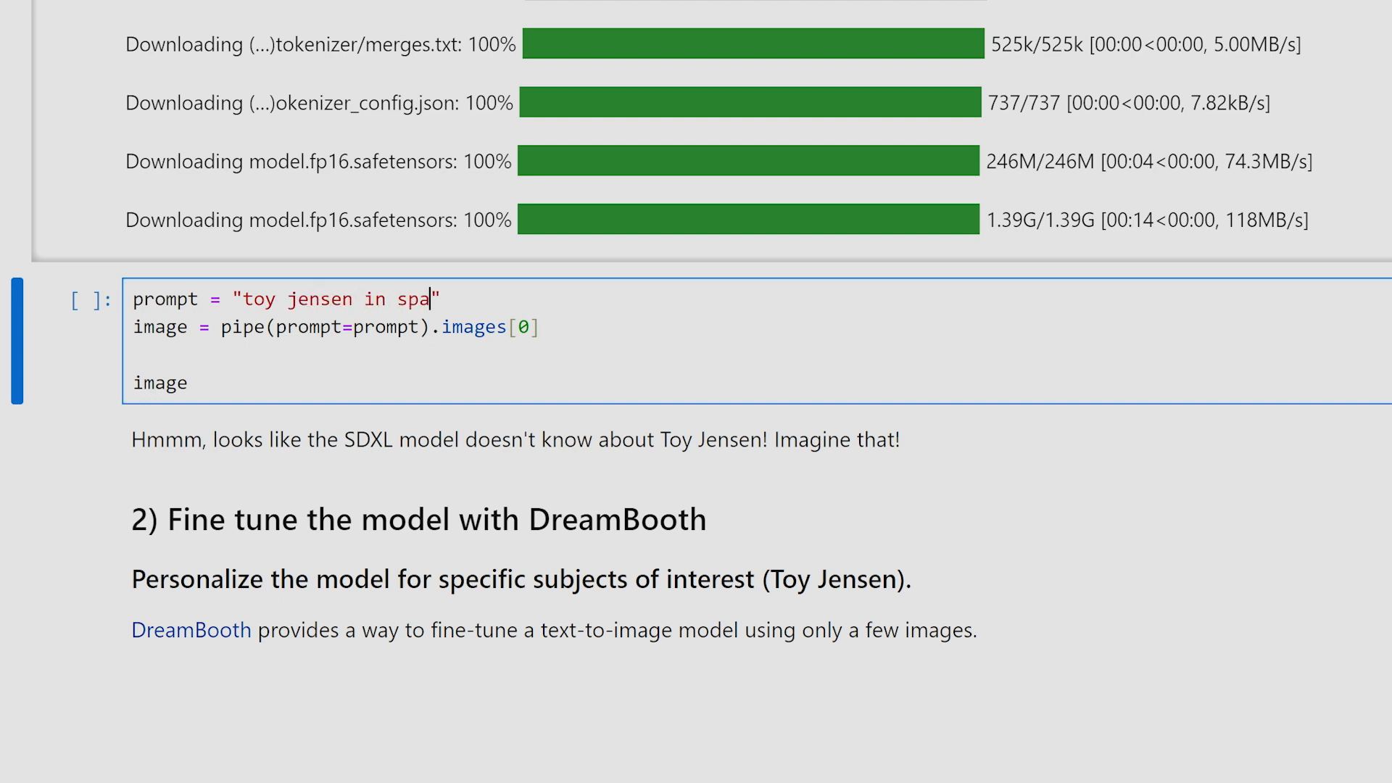
Step: Finish the SDXL prompt as "toy jensen in space"
{"action": "type", "text": "ce"}
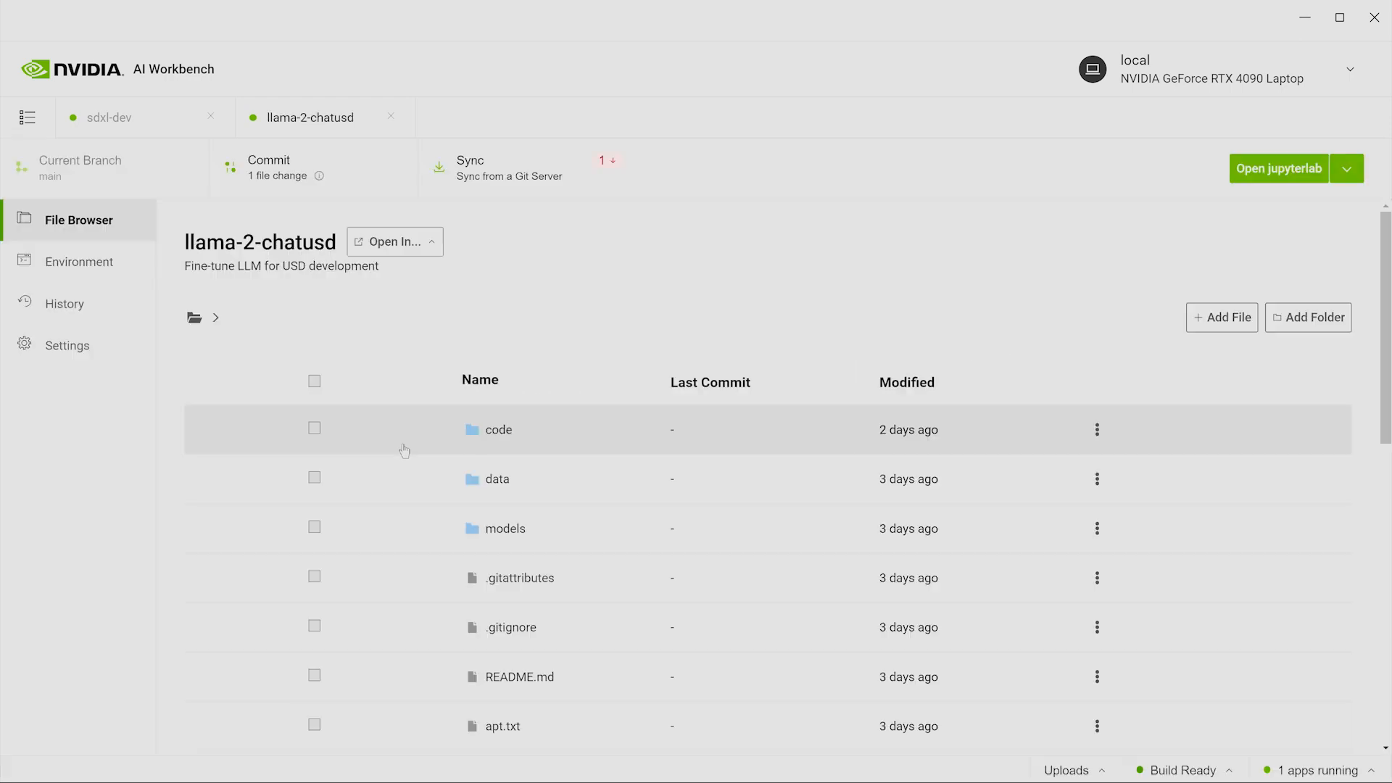
{"action": "mouse_move", "coordinate": [440, 354]}
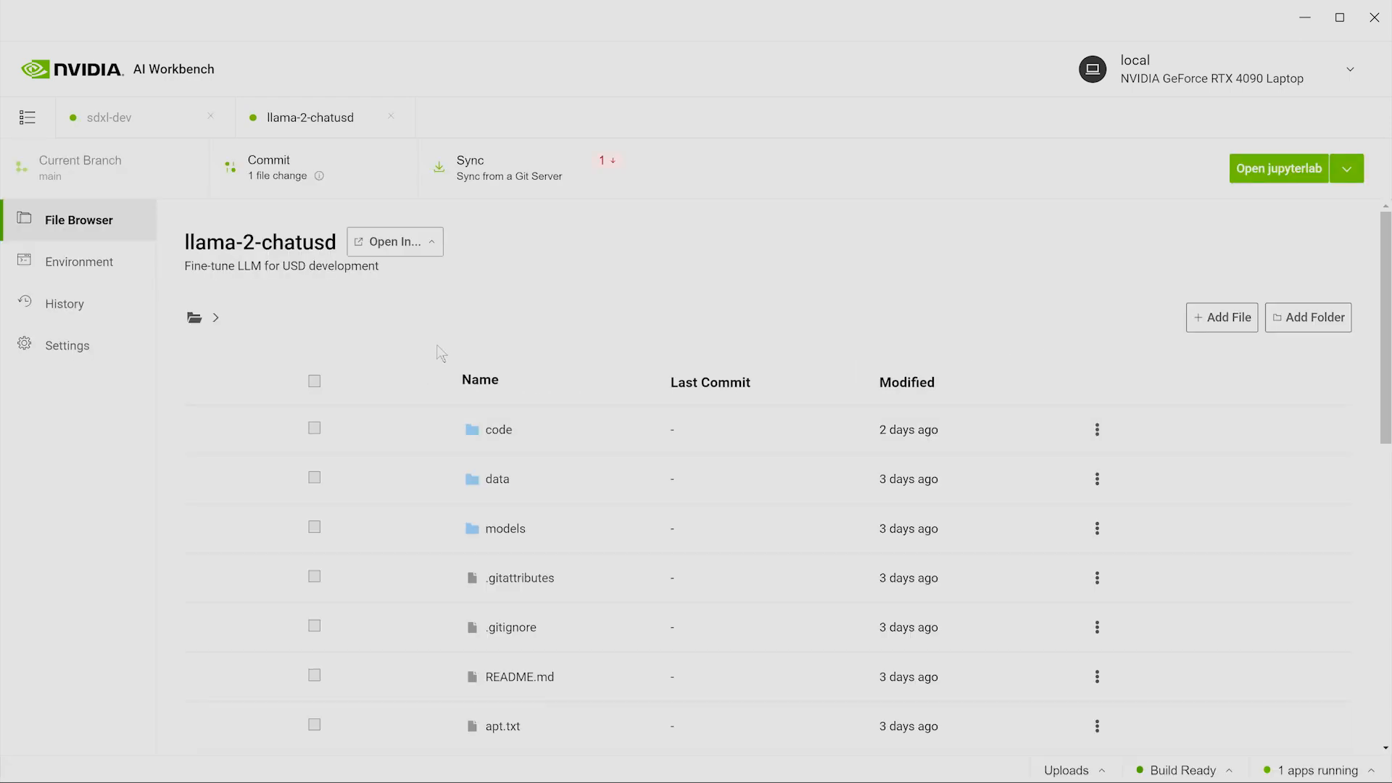
Step: Move llama-2-chatusd to the vmware-system location and launch its JupyterLab
{"action": "left_click", "coordinate": [395, 241]}
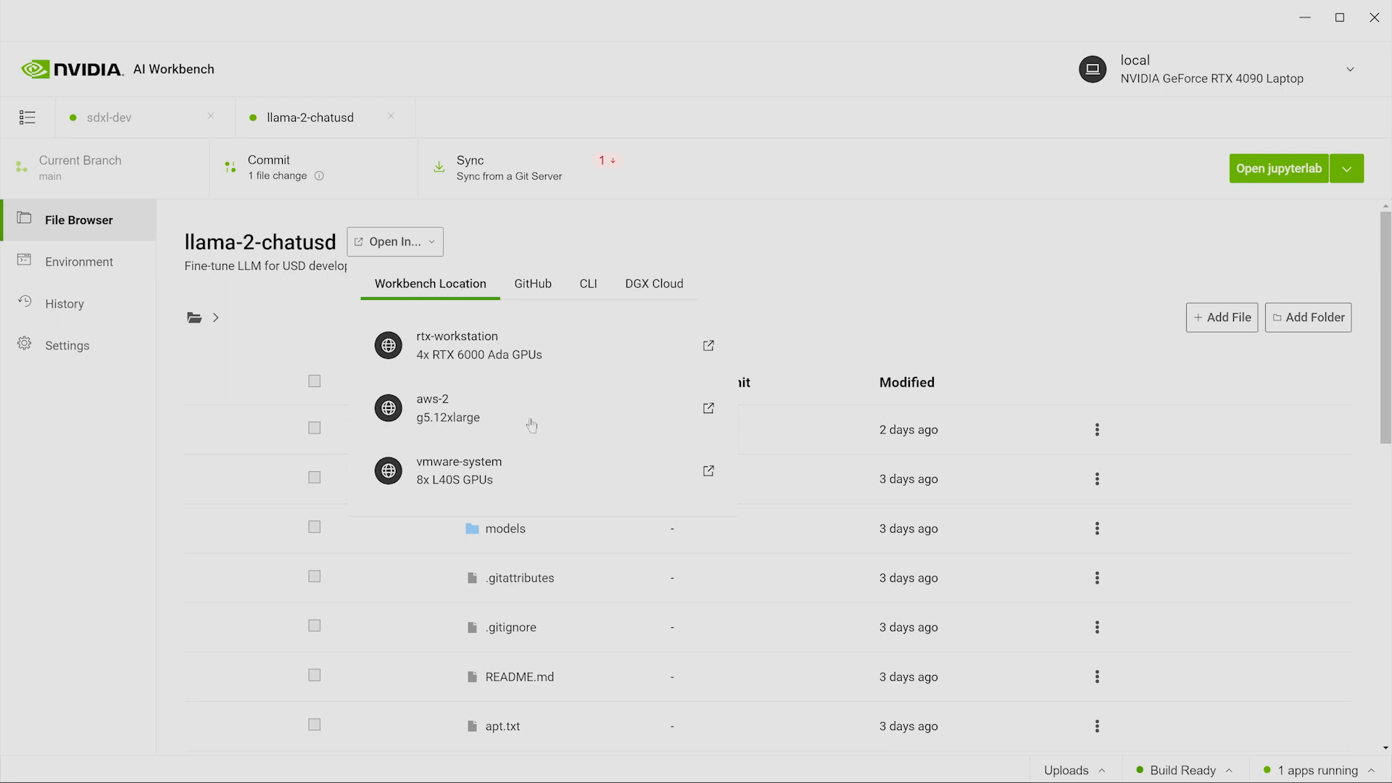
{"action": "mouse_move", "coordinate": [522, 476]}
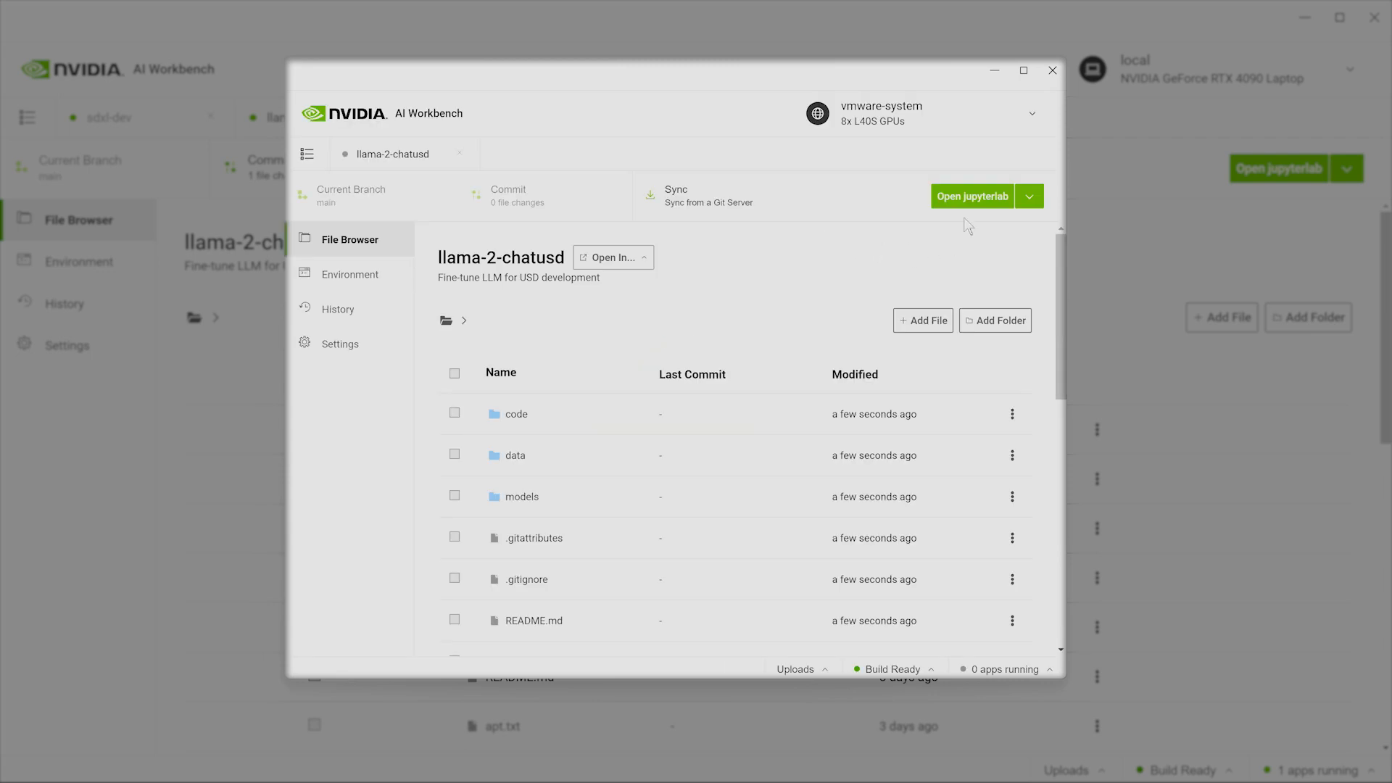
{"action": "left_click", "coordinate": [972, 196]}
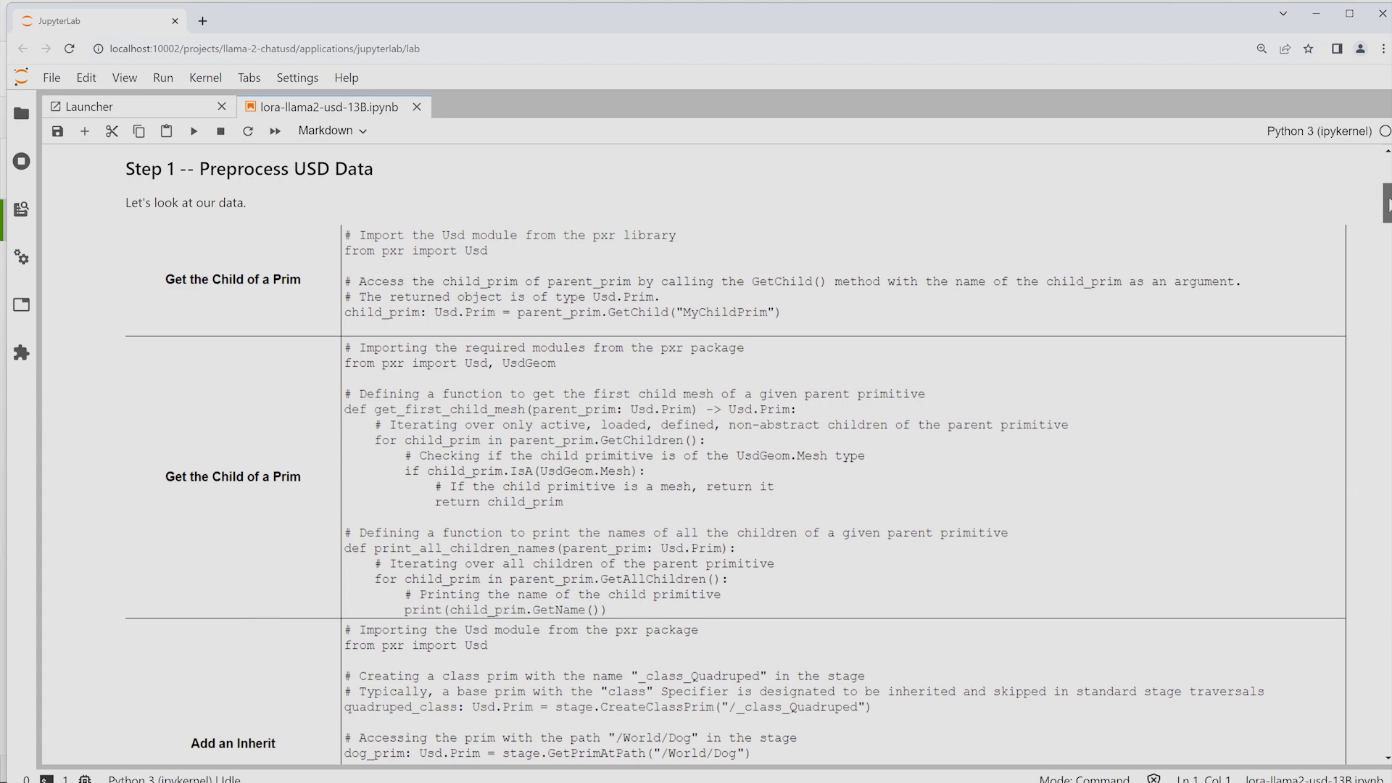
Step: Scroll through the Step 1 Preprocess USD Data examples table
{"action": "scroll", "scroll_direction": "down", "scroll_amount": 3}
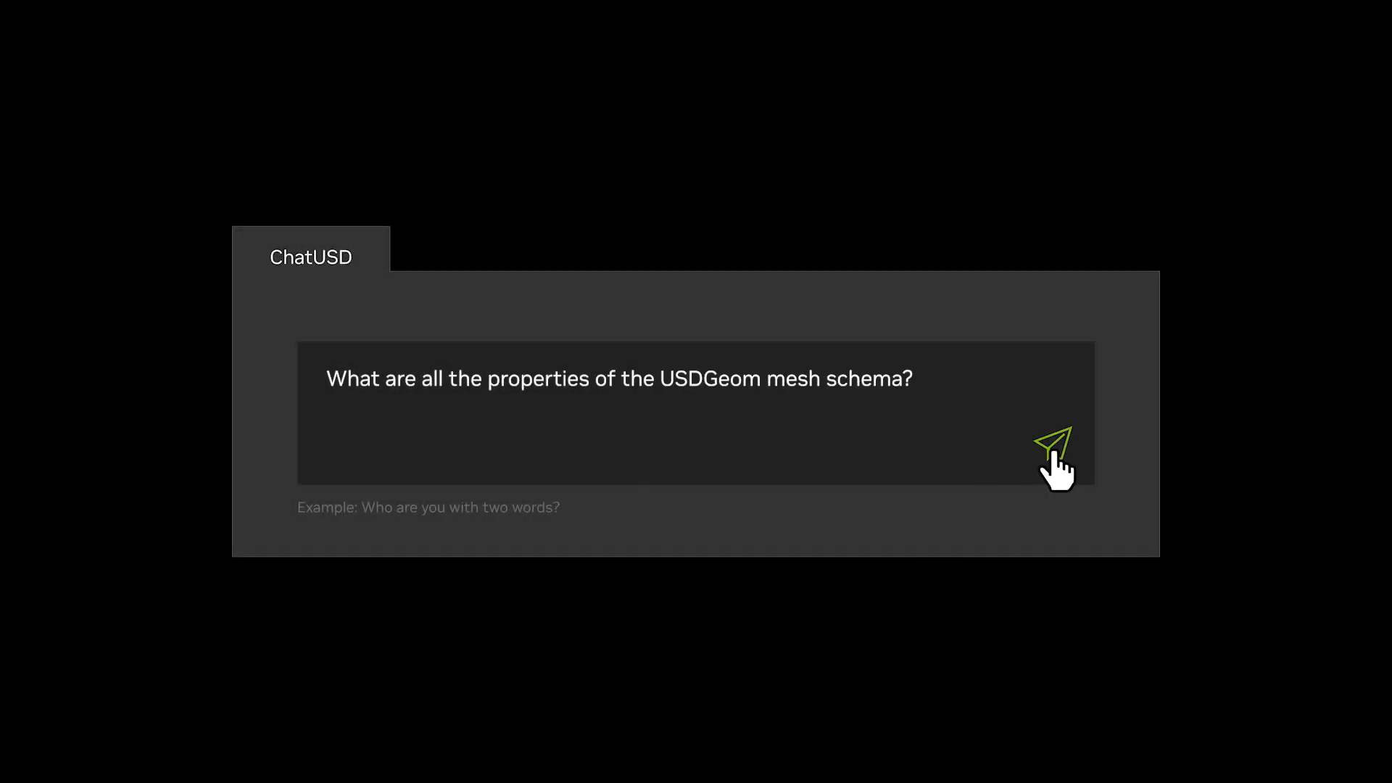
Step: Send the ChatUSD question about USDGeom mesh schema properties
{"action": "left_click", "coordinate": [1052, 440]}
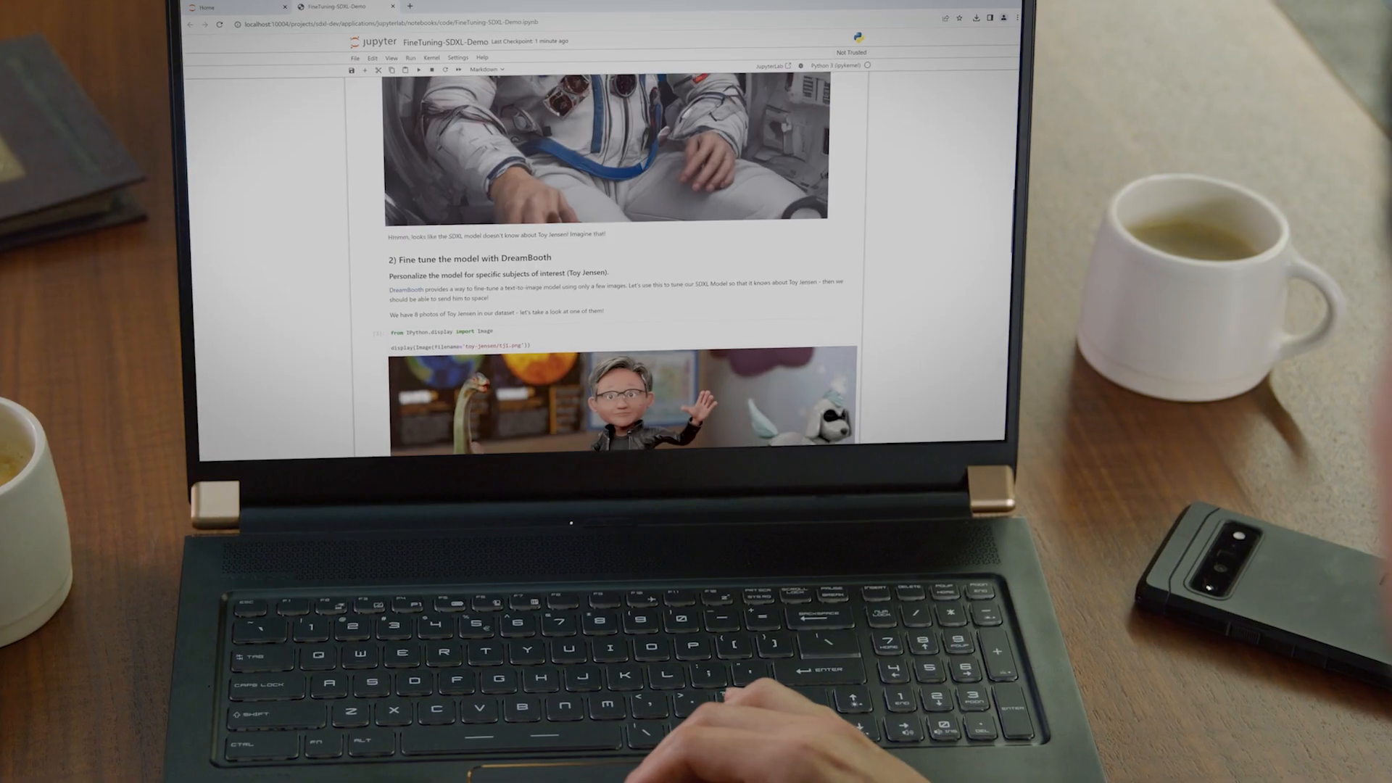
Step: Scroll the FineTuning-SDXL-Demo notebook to the DreamBooth Toy Jensen photo
{"action": "scroll", "scroll_direction": "down", "scroll_amount": 3}
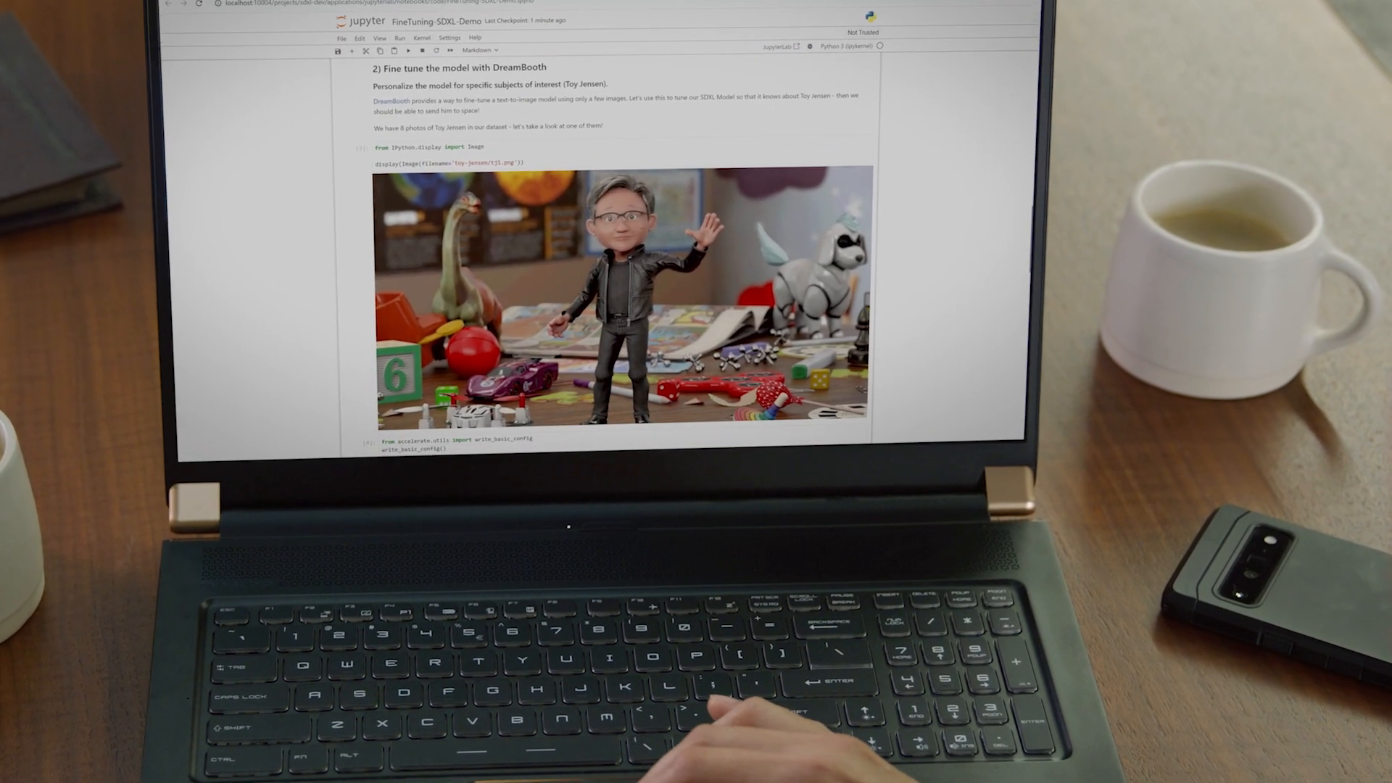